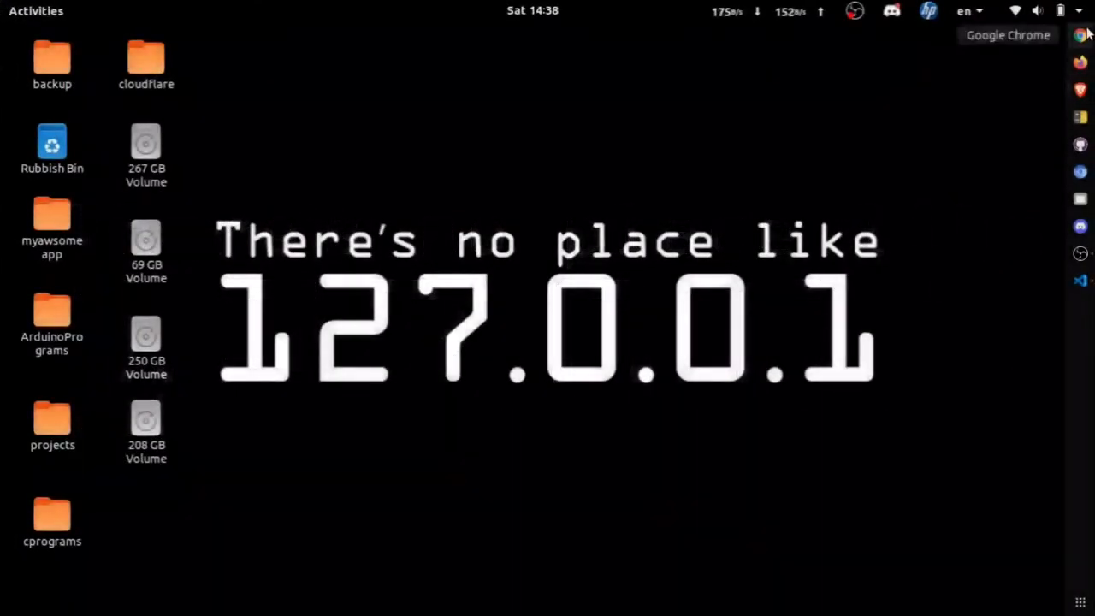
Start a new Firebase project named myawsomeapp from the console
click(1085, 38)
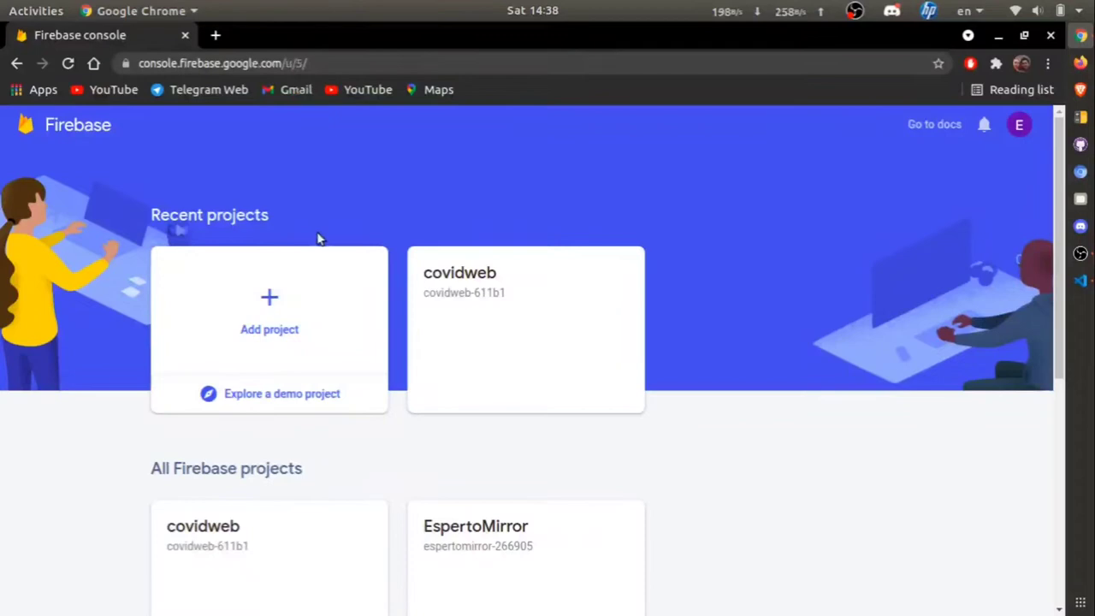
click(269, 308)
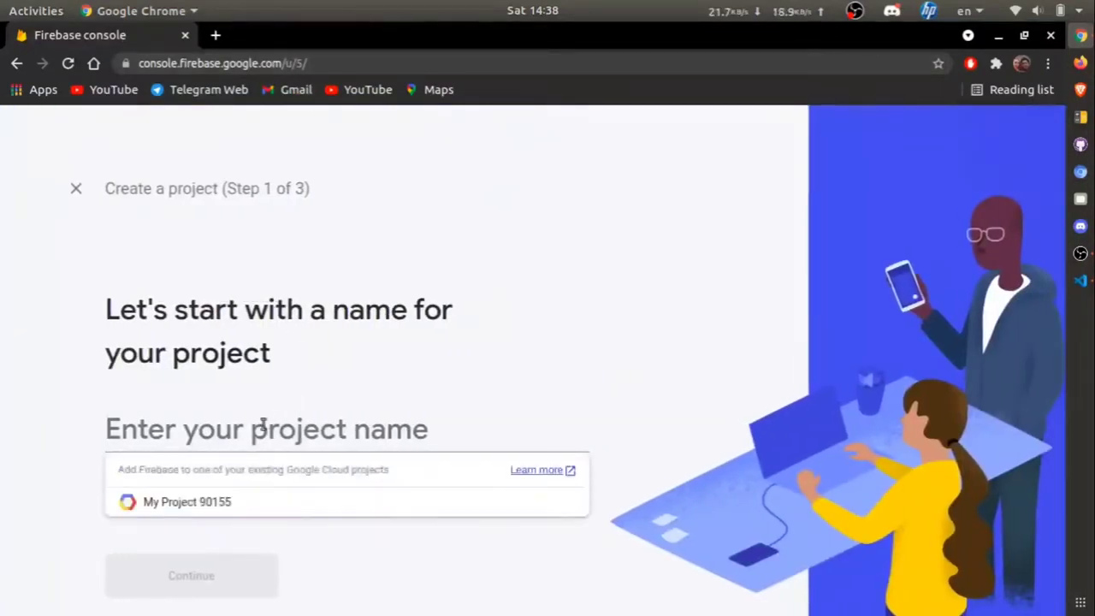
text(my)
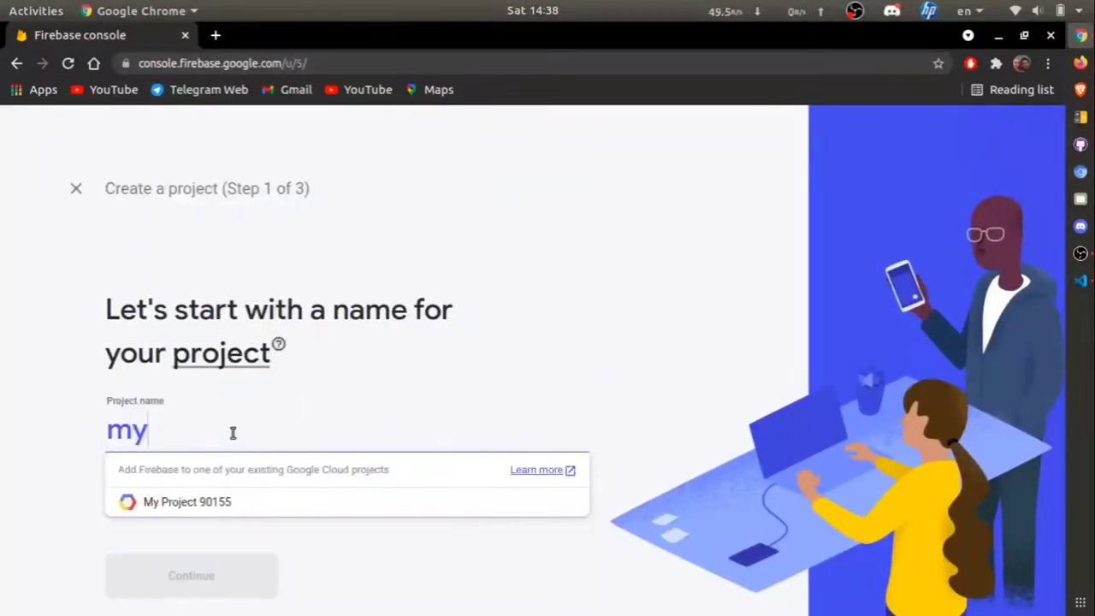
text(awsomea)
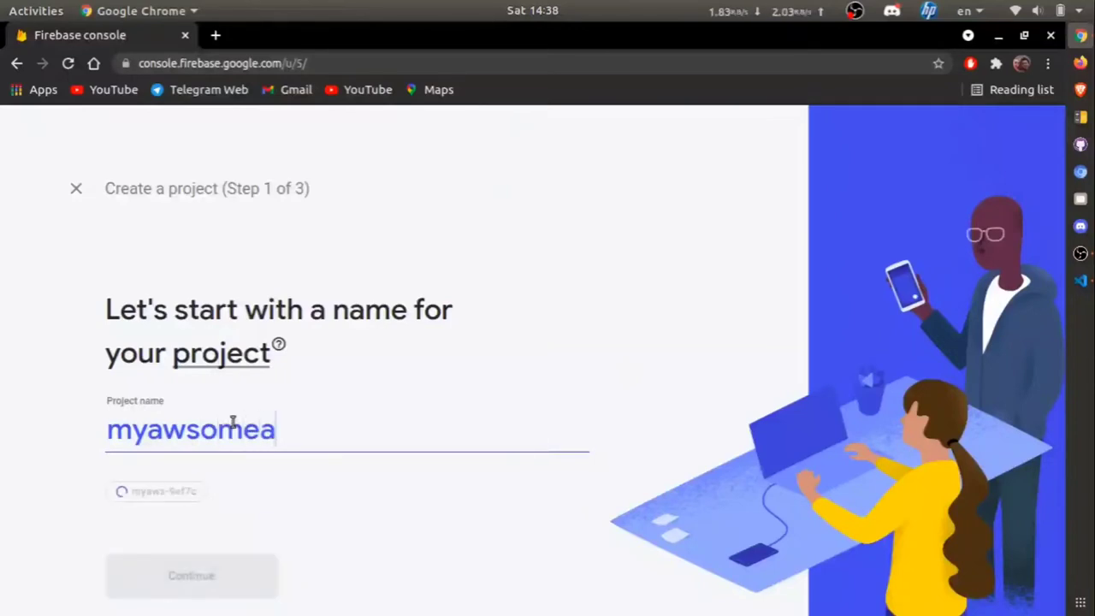
text(pp)
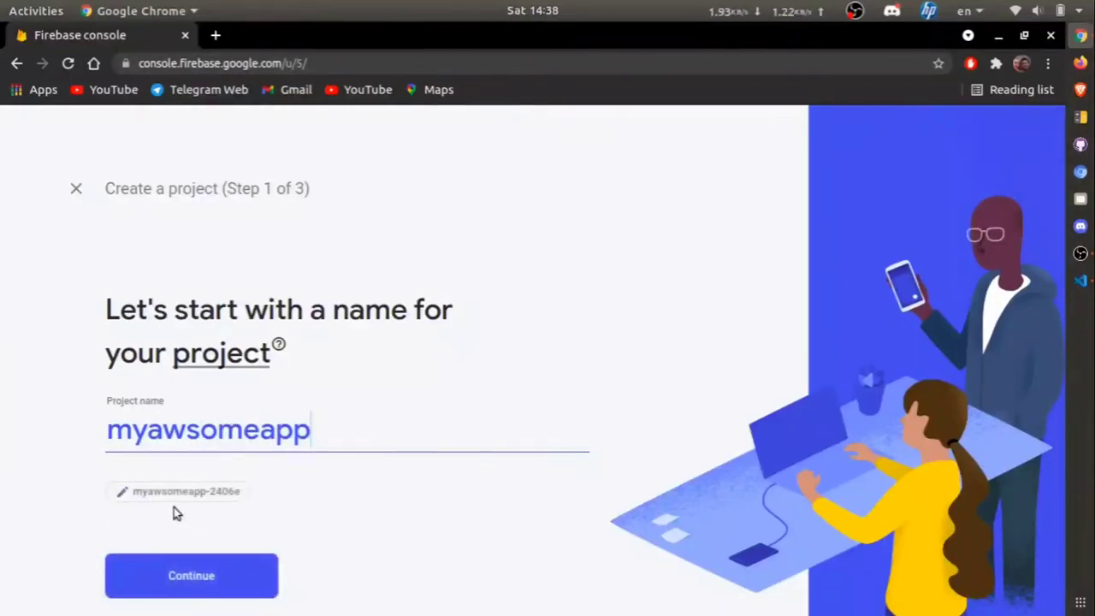
Change the generated project ID to myawsomeapp12 and save it
click(120, 493)
text(myawsomeapp1)
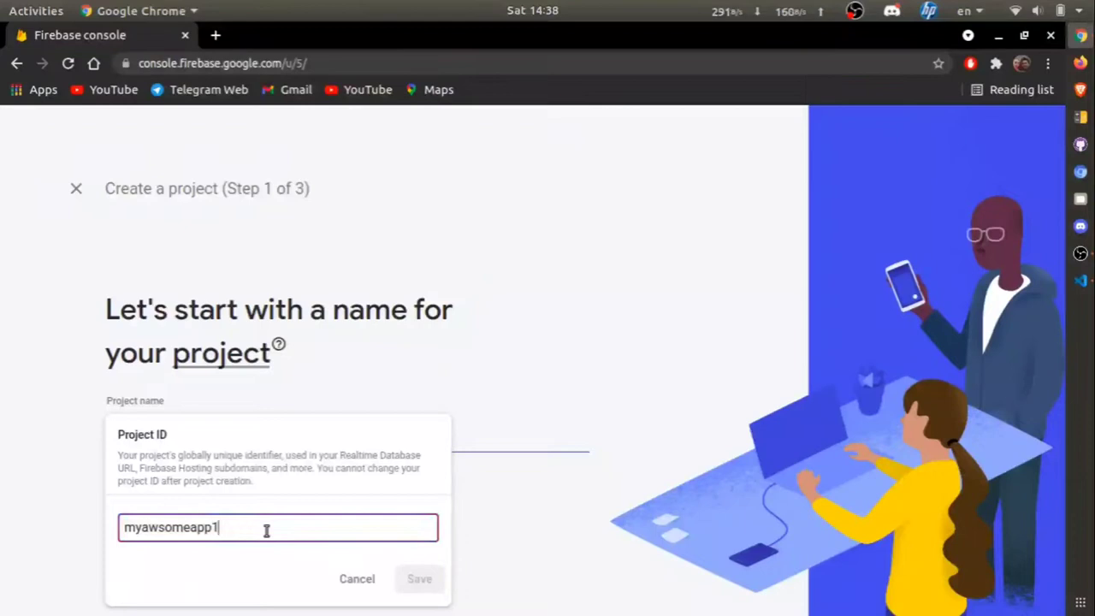
text(23)
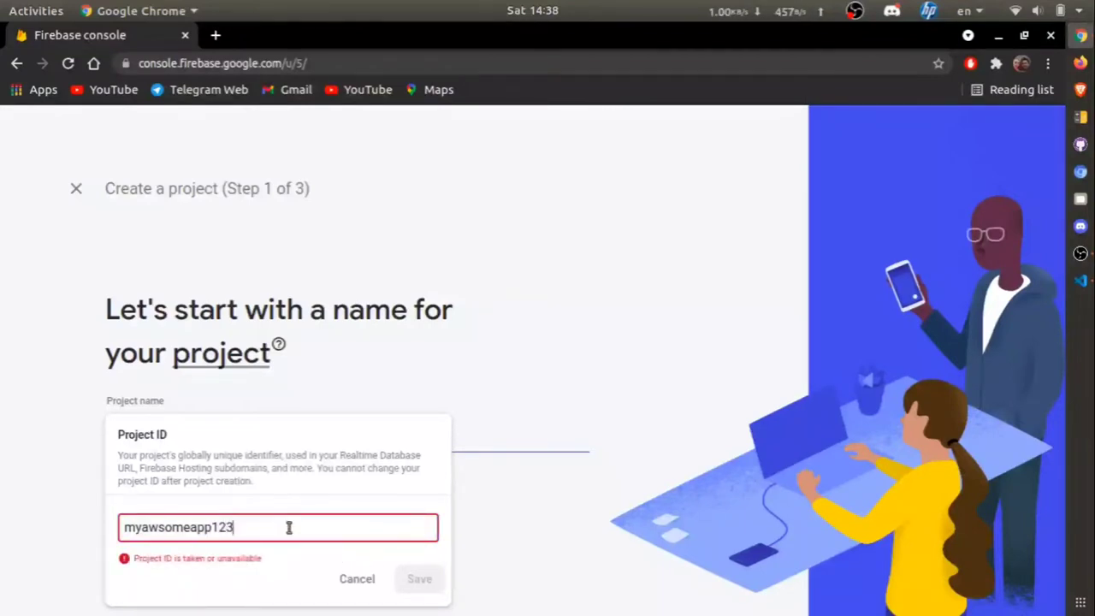
key(BackSpace)
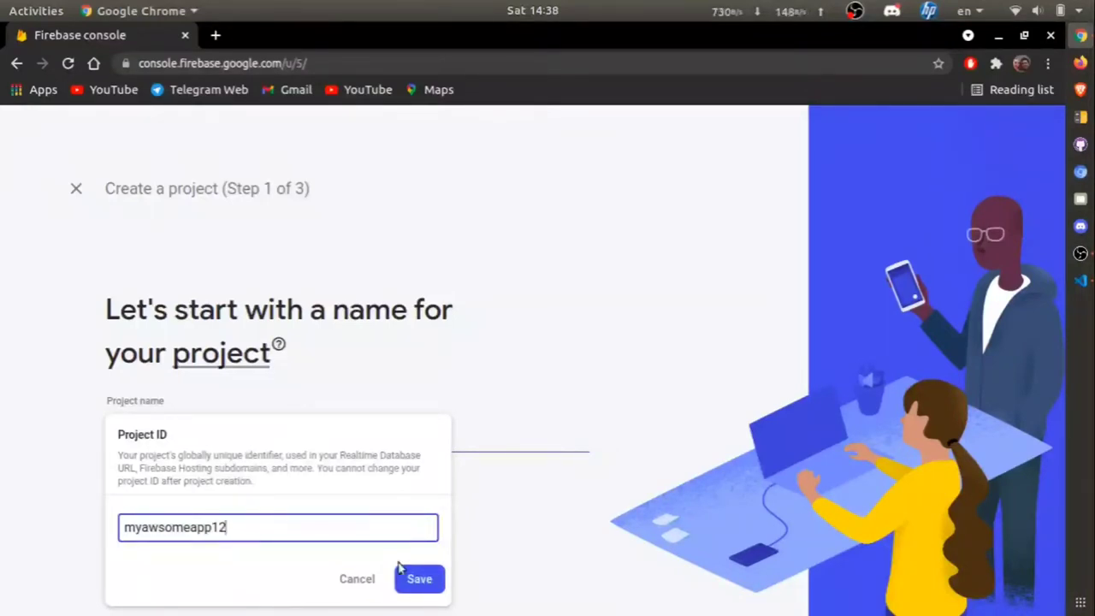
click(417, 579)
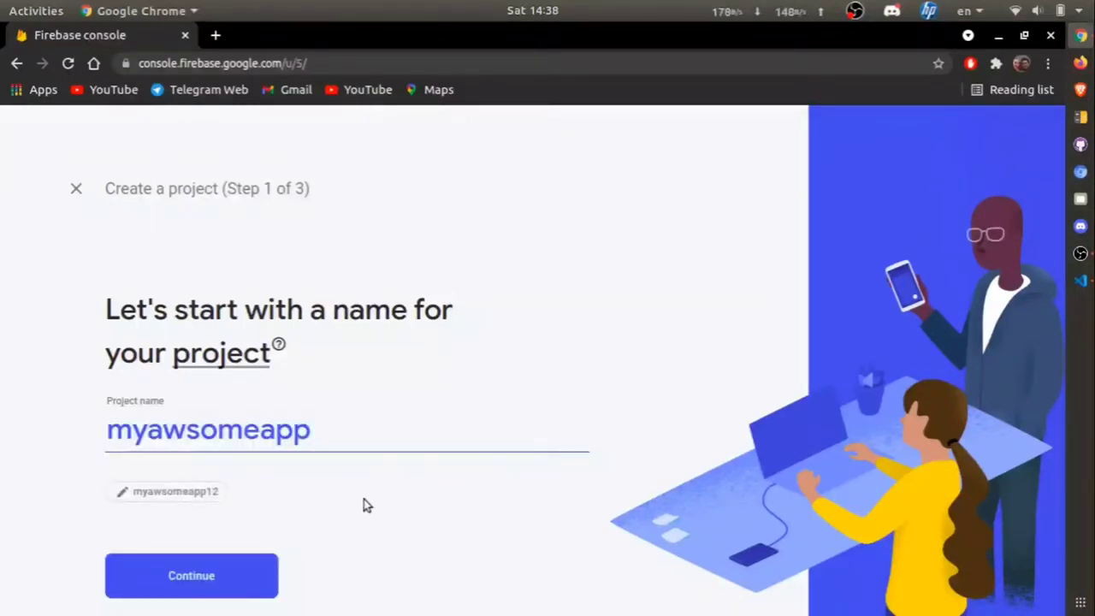
Create the project with Google Analytics disabled and enter it once ready
click(192, 575)
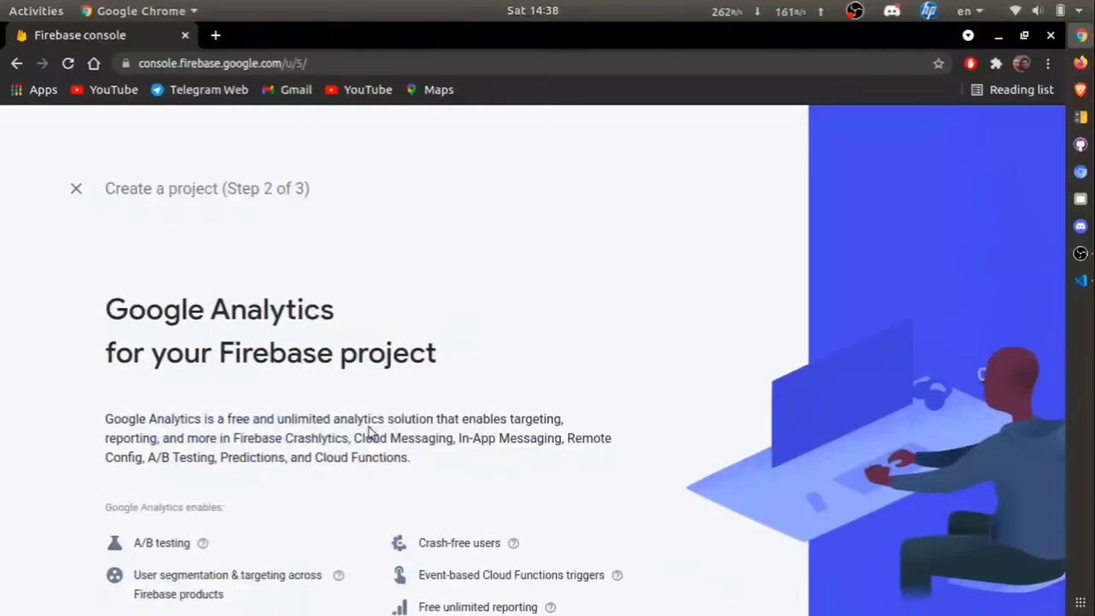
scroll(down, 3)
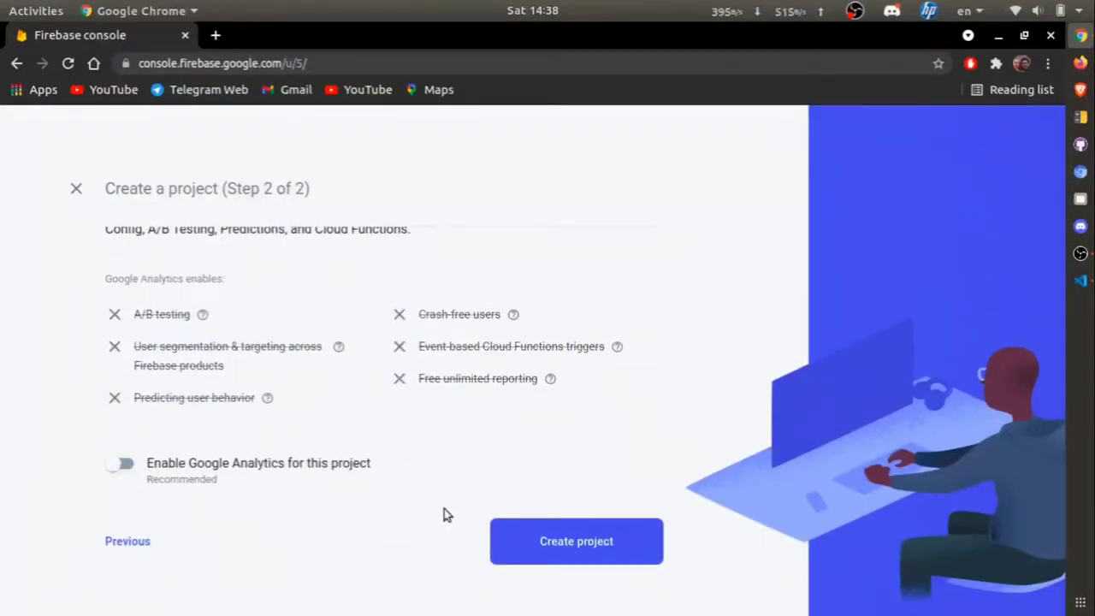
click(575, 541)
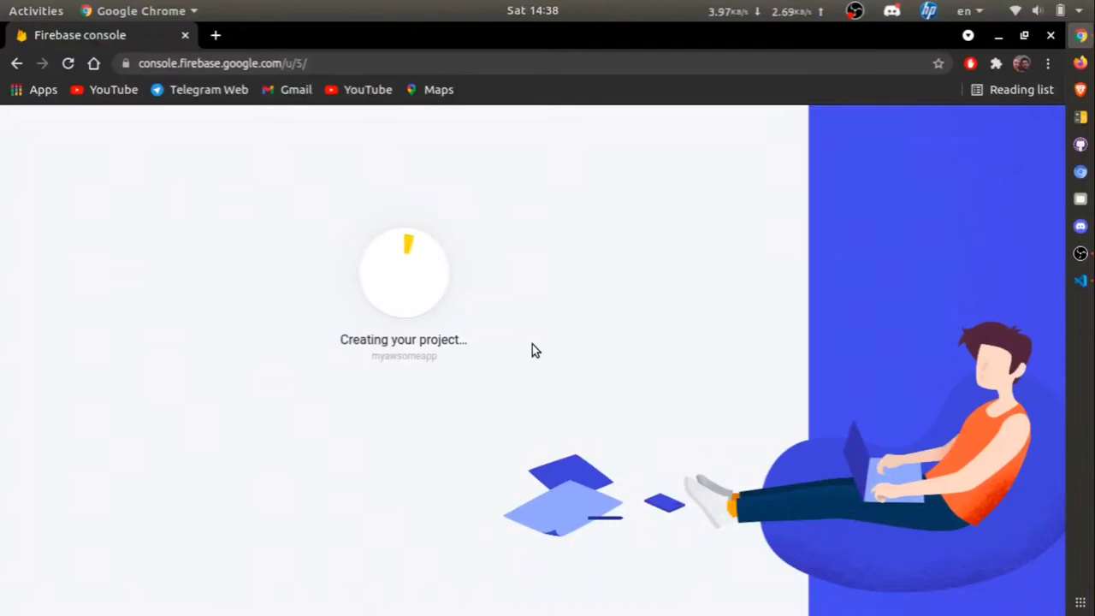
mouse_move(527, 337)
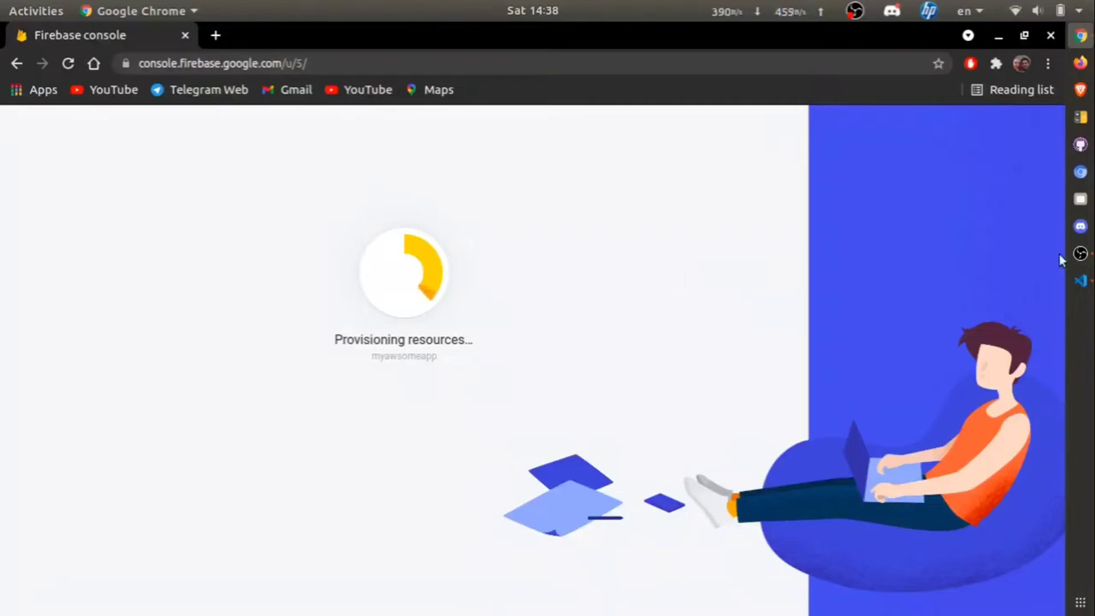
mouse_move(1081, 281)
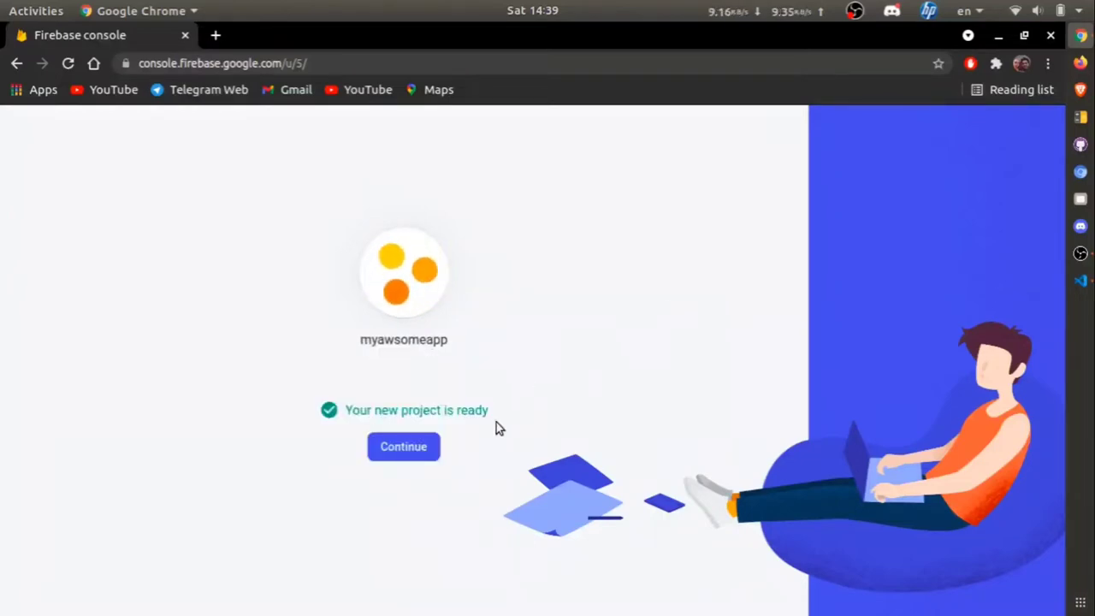
click(404, 444)
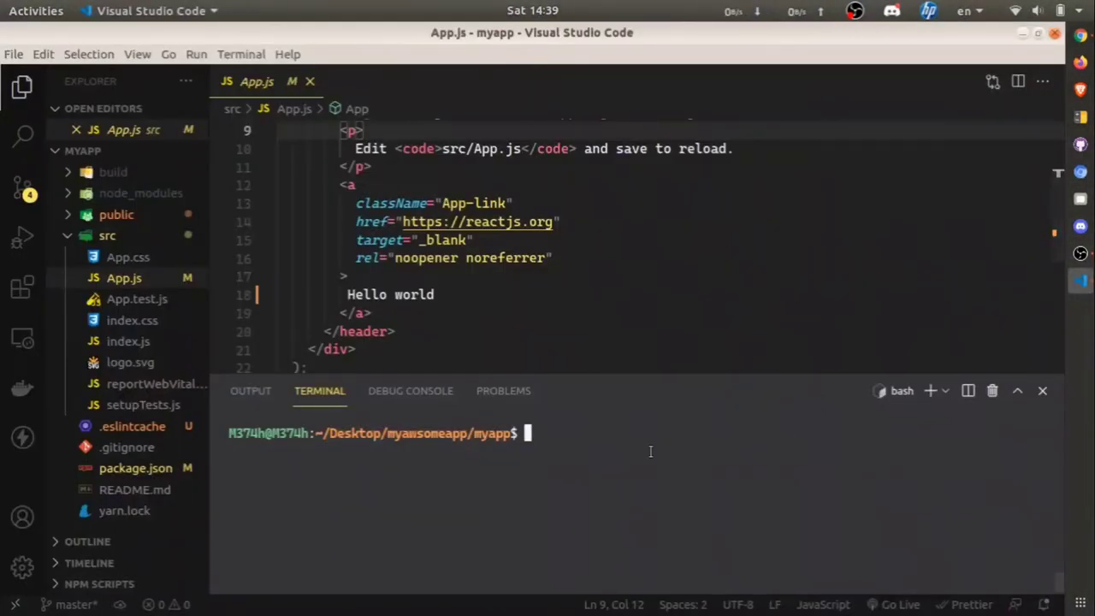
Run npm install -g firebase-tools in the integrated terminal
text(npm -)
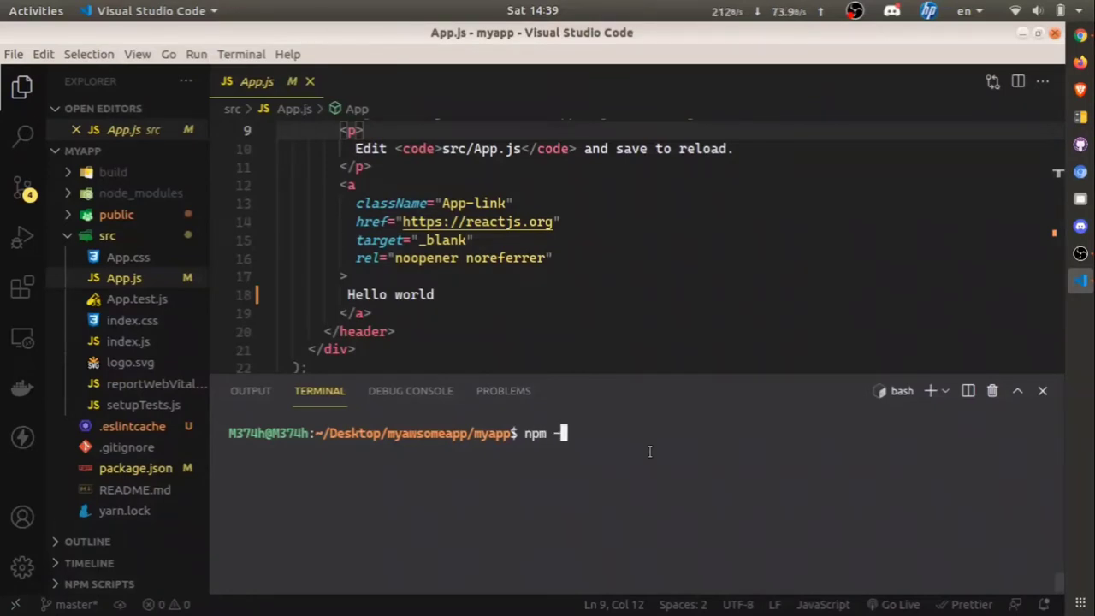
text(install)
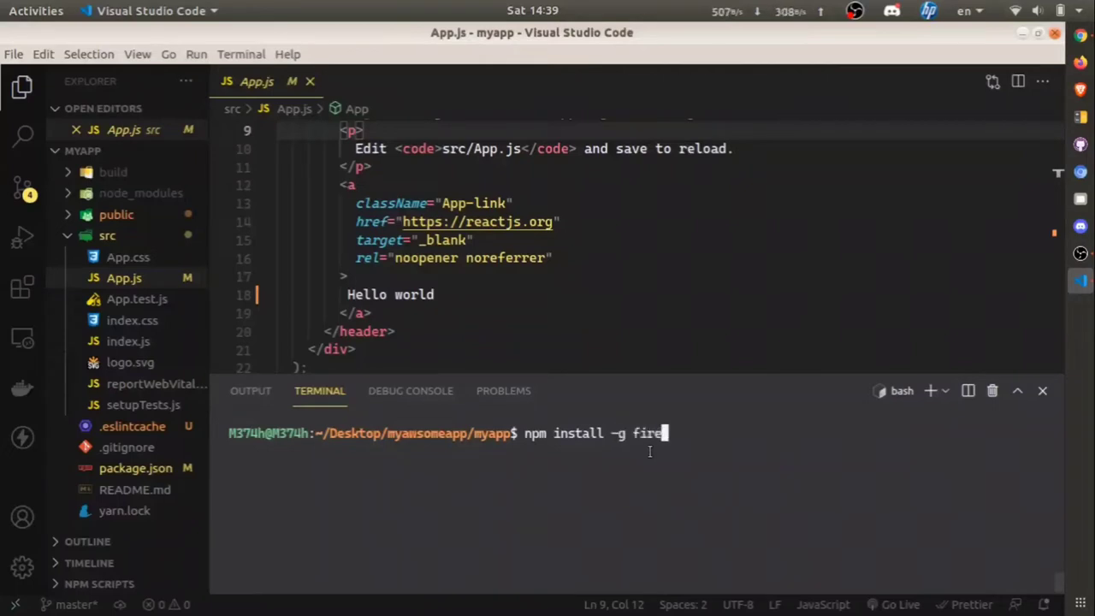
text(base-)
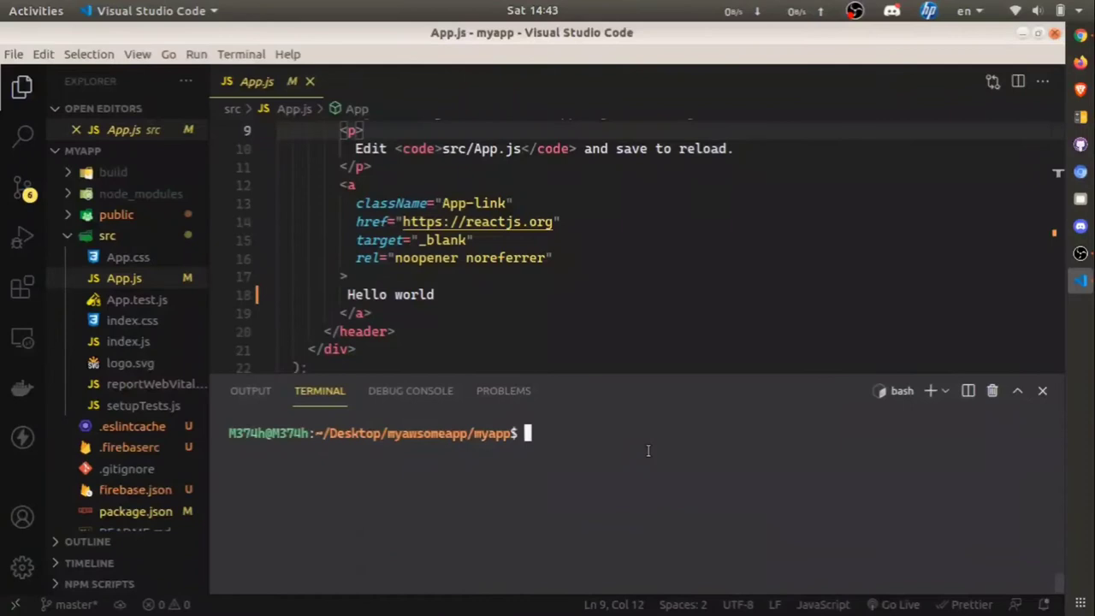
Run firebase login and pick the Google account to authenticate the CLI
text(firebase)
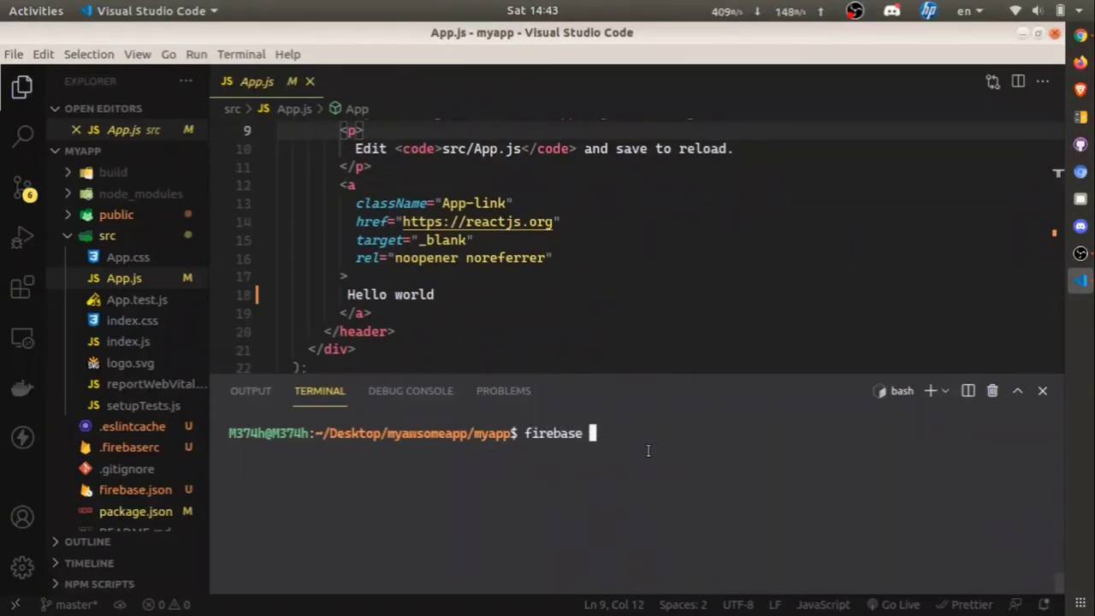
text(login)
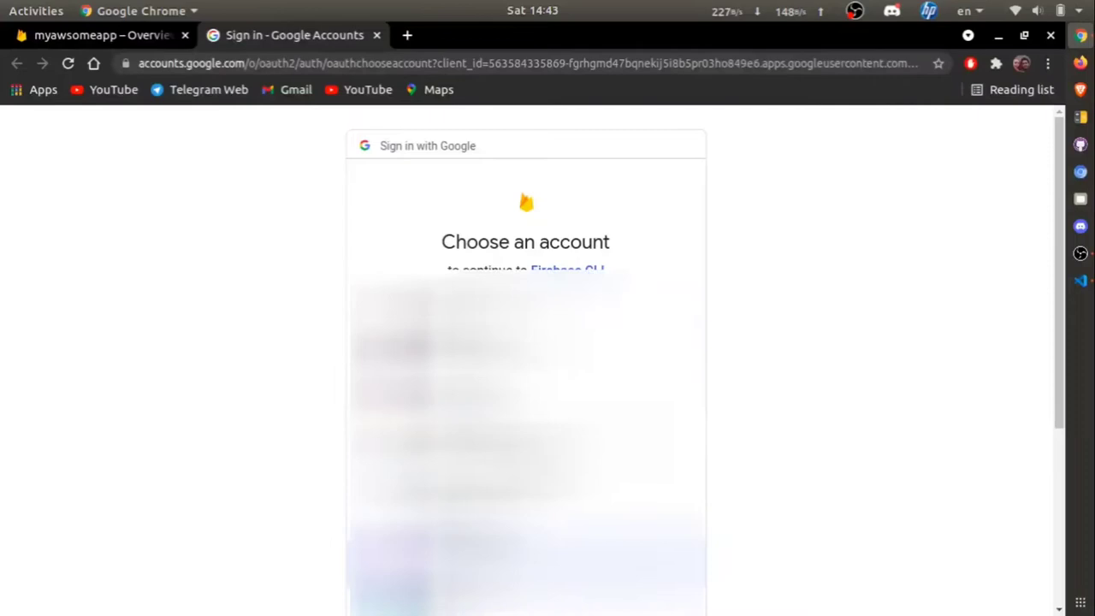
click(525, 351)
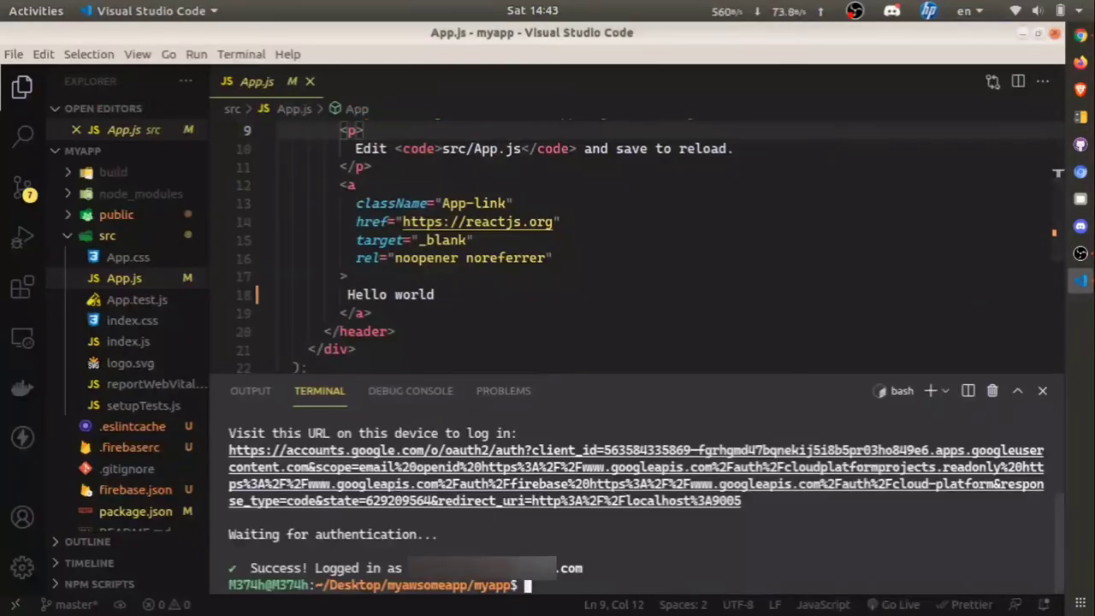
mouse_move(616, 565)
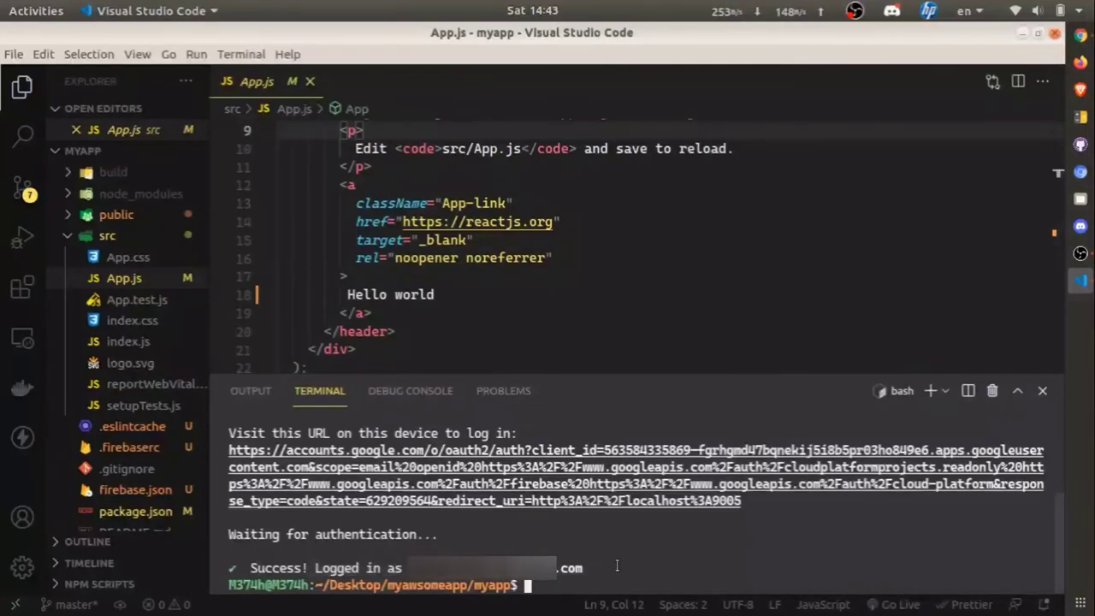
mouse_move(568, 581)
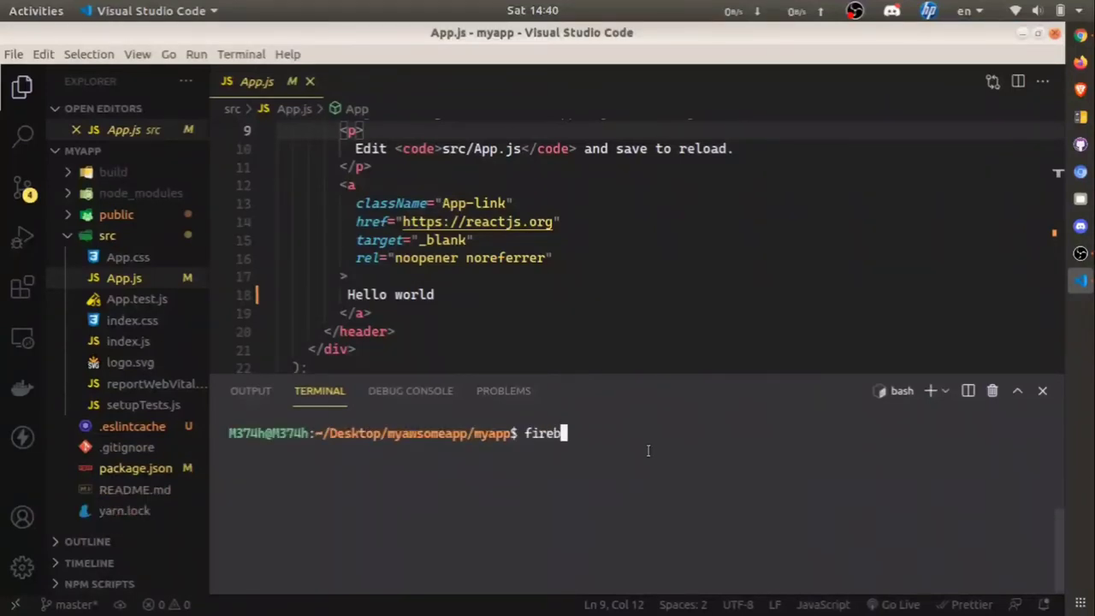
Run firebase init, select Hosting and use the existing project myawsomeapp12
text(ase ini)
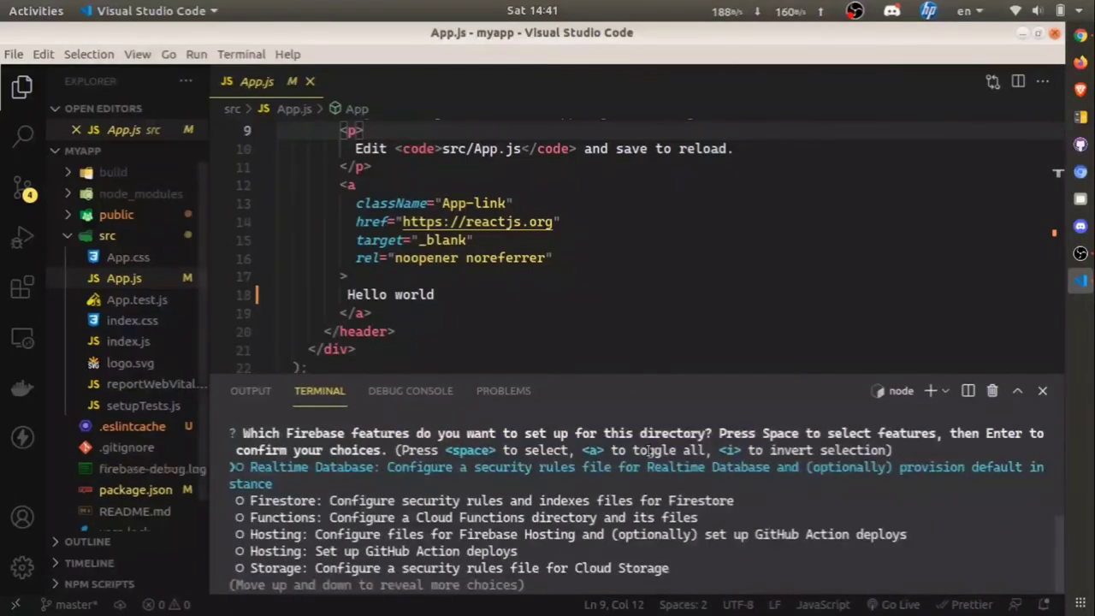
key(Down)
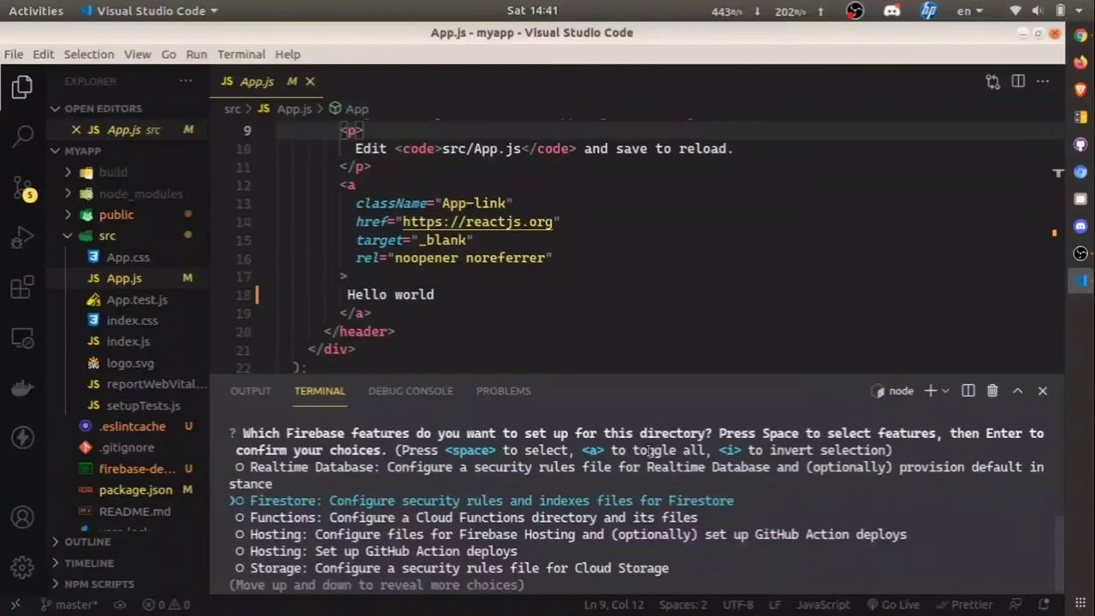
key(Down)
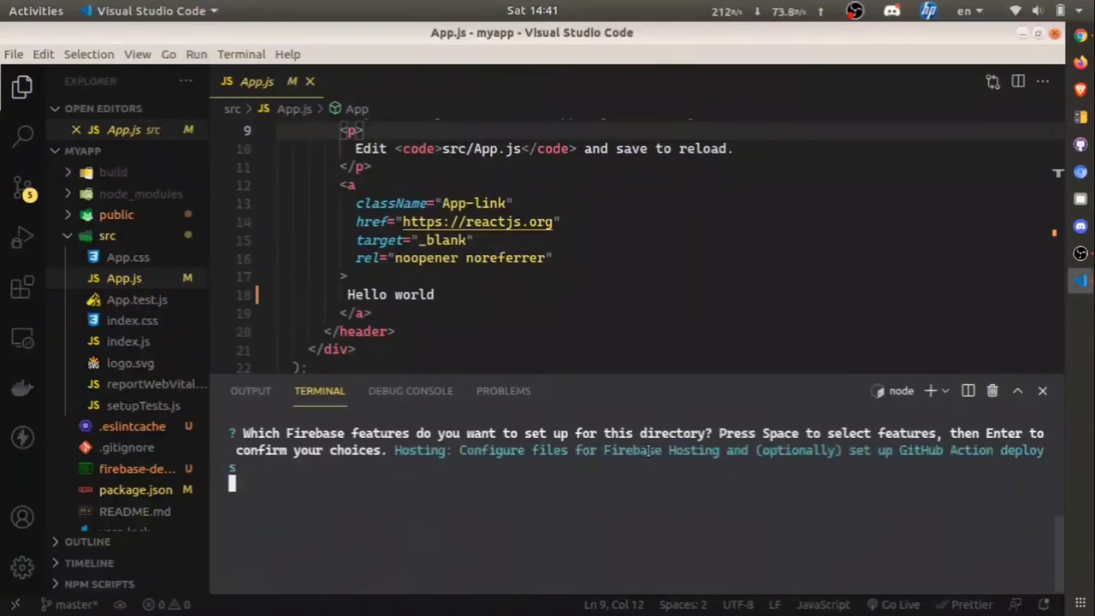
key(Enter)
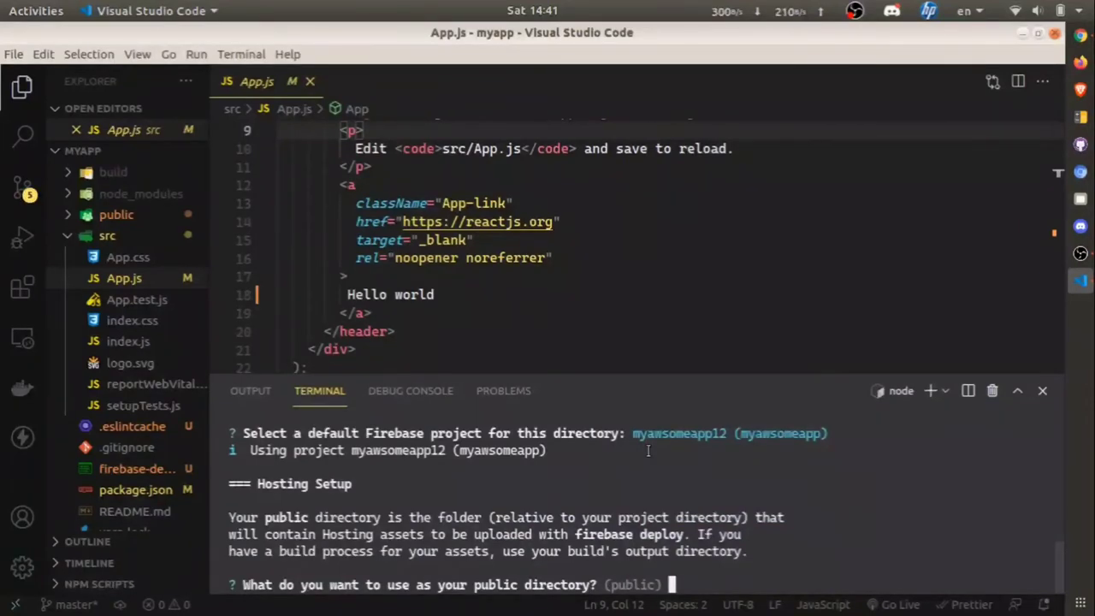
Answer the prompts with public directory build, No to SPA, GitHub and overwrites, then run yarn build
text(build)
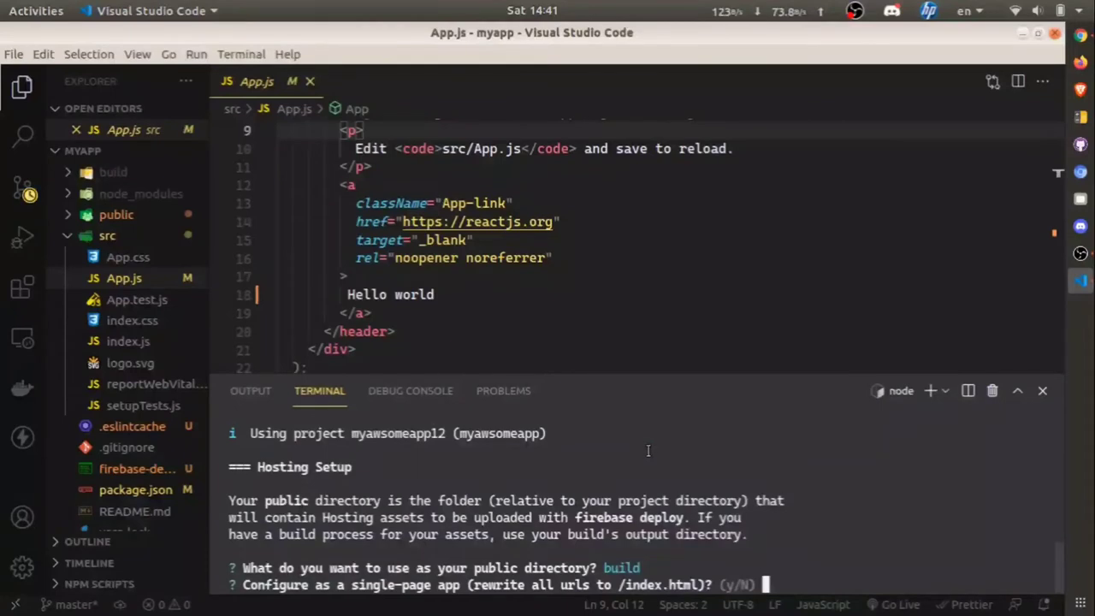
text(No)
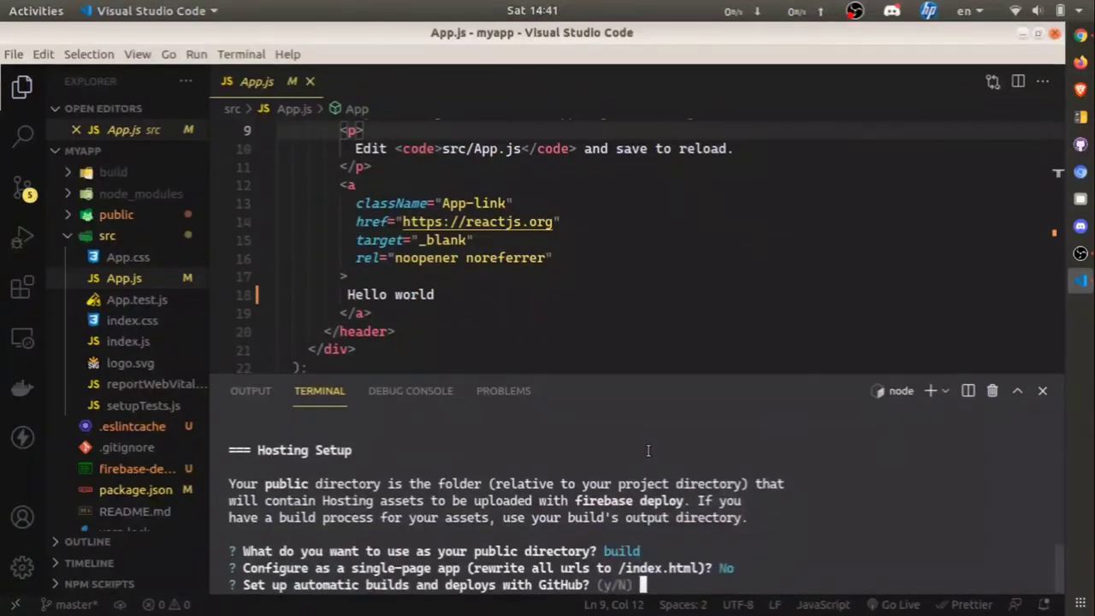
text(N)
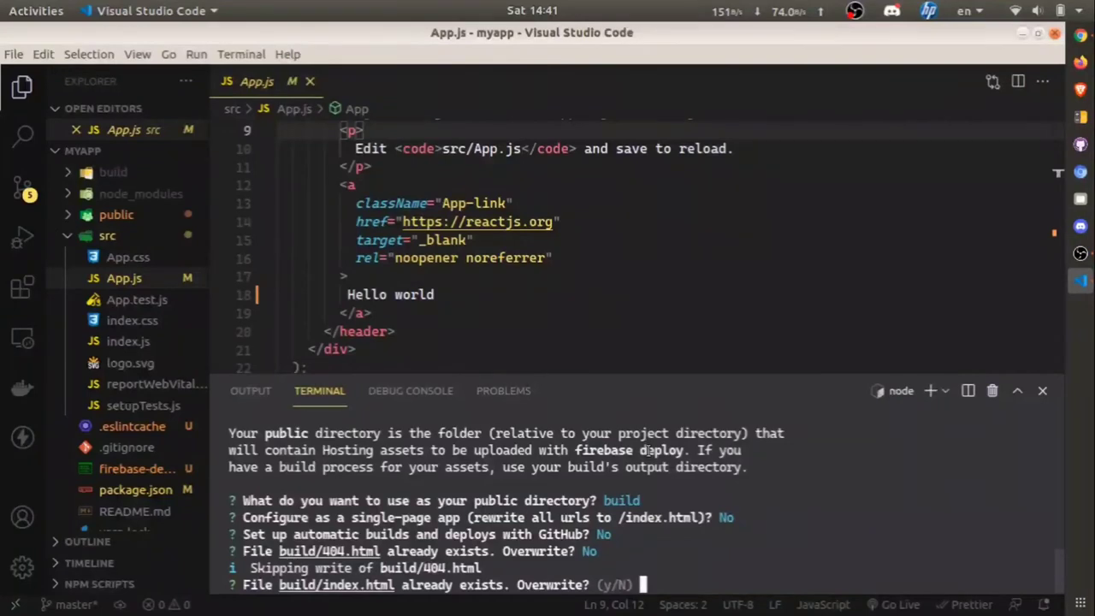
text(N)
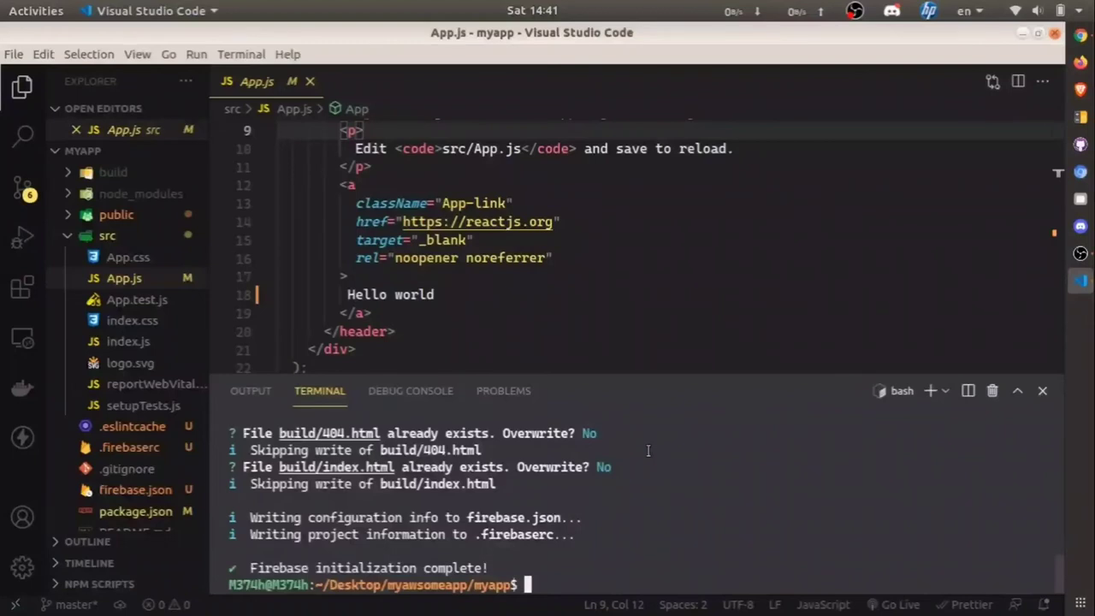
text(yarn build)
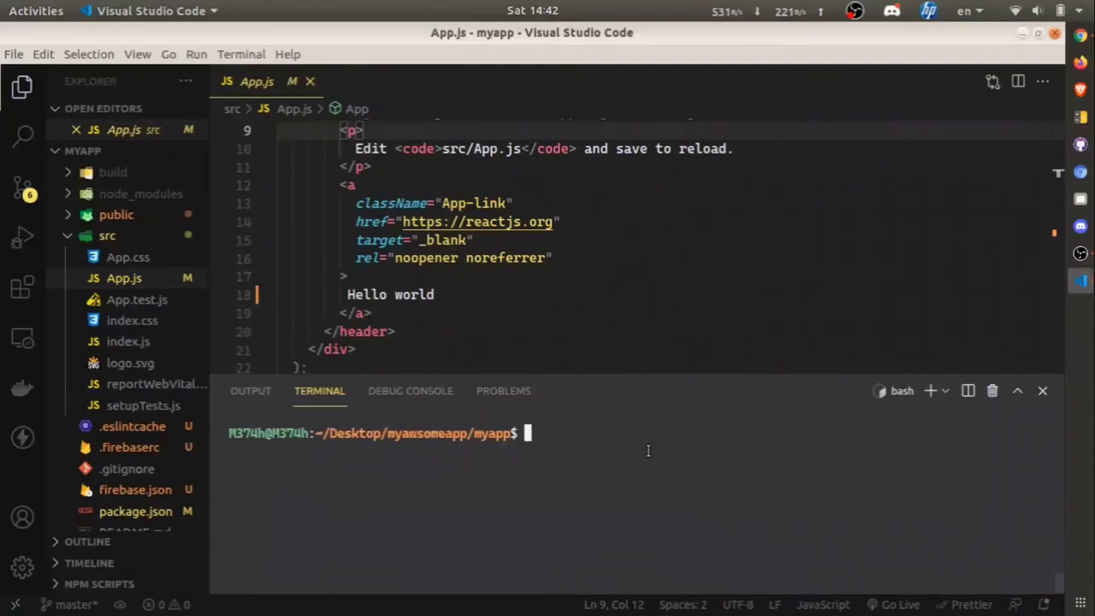
mouse_move(568, 582)
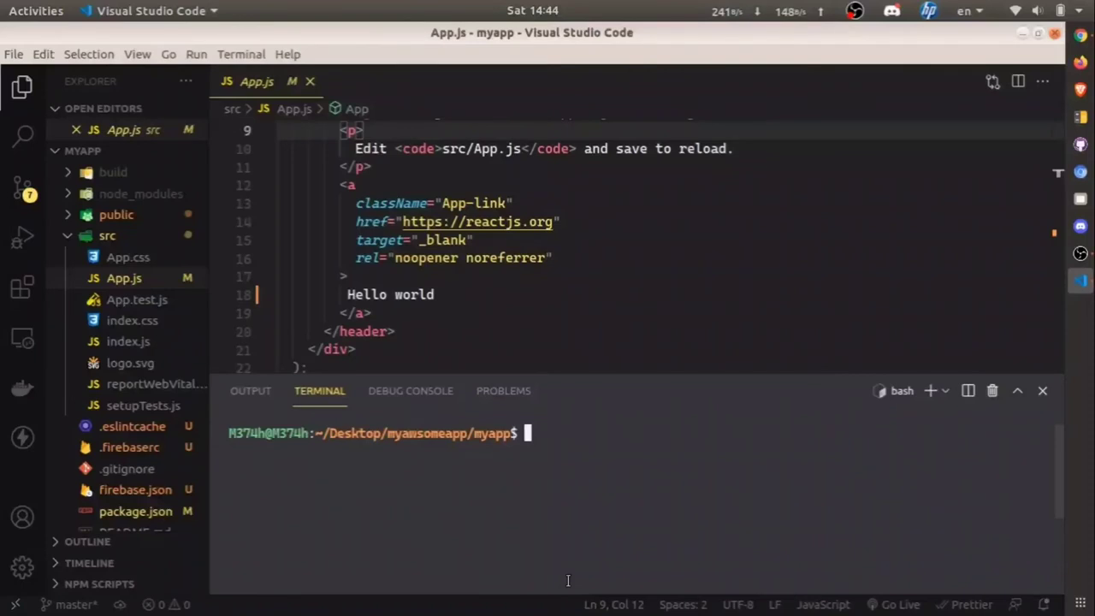
Run firebase deploy to publish the build to myawsomeapp12.web.app
text(firebase)
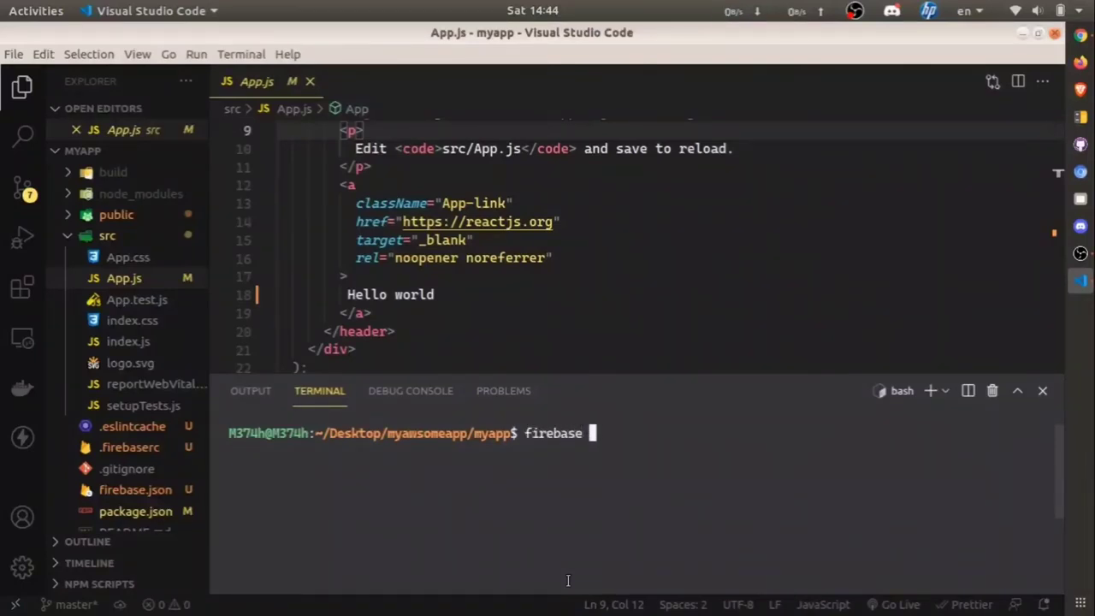
text(deploy)
click(696, 295)
text(my f)
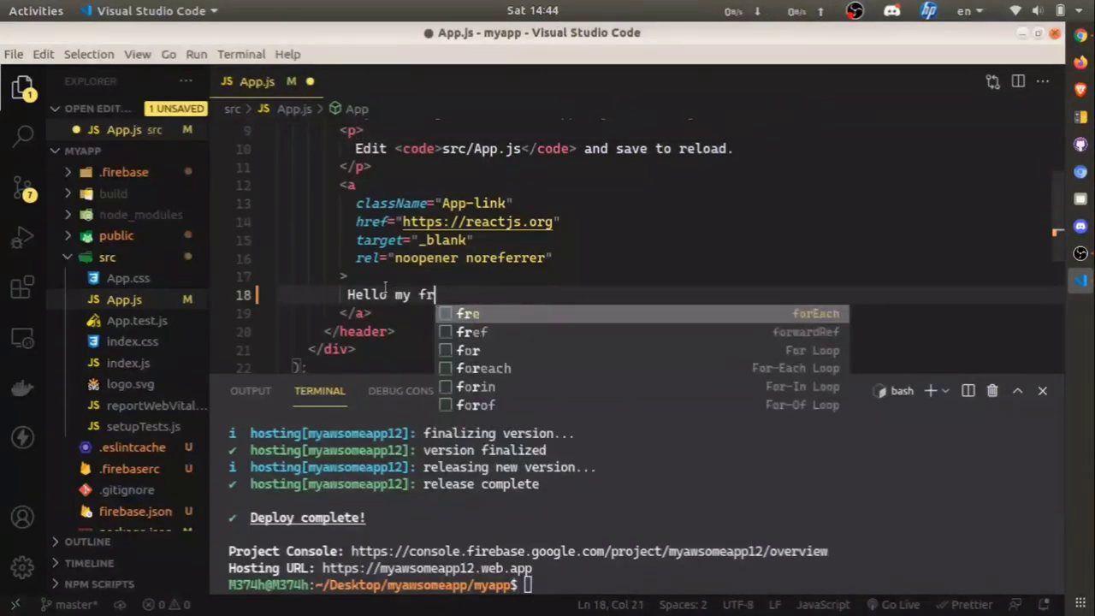
Edit App.js text to 'Hello my friend', save, run npm run build and firebase deploy
text(iend)
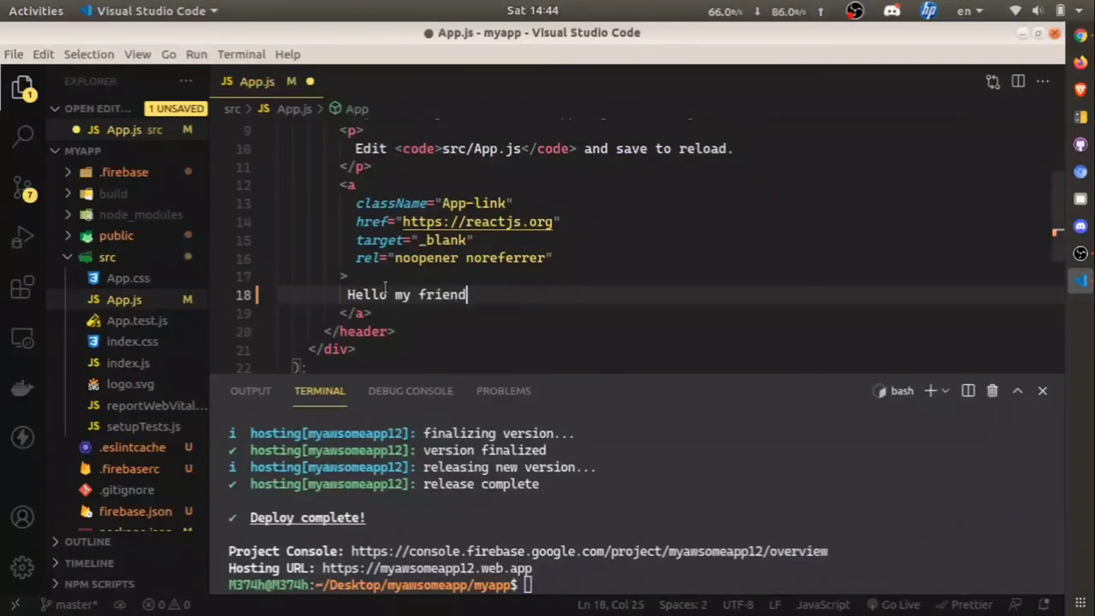
key(ctrl+s)
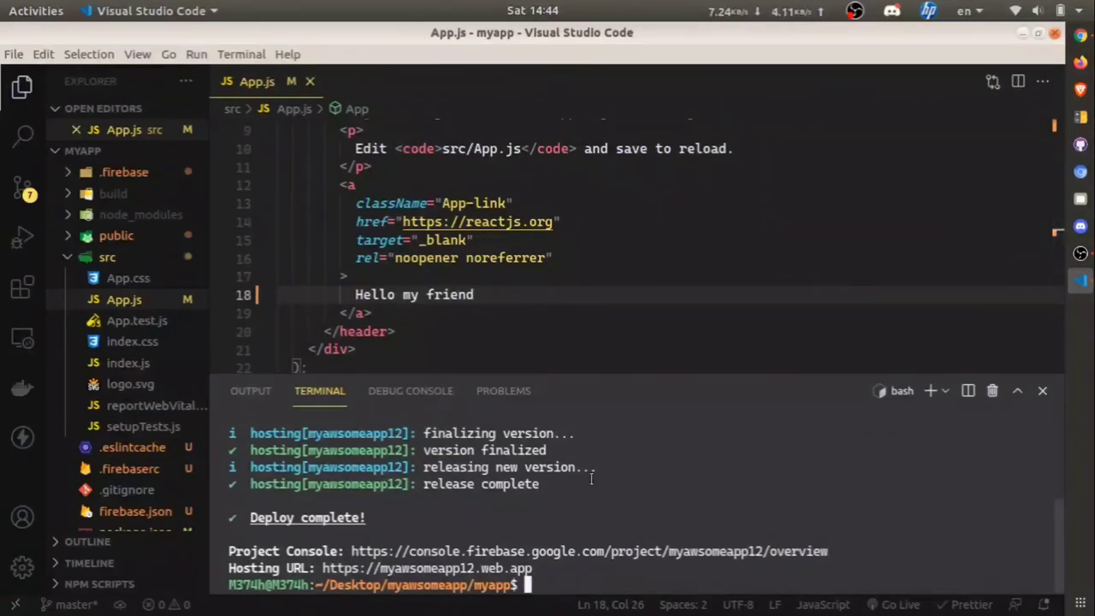
text(npm run)
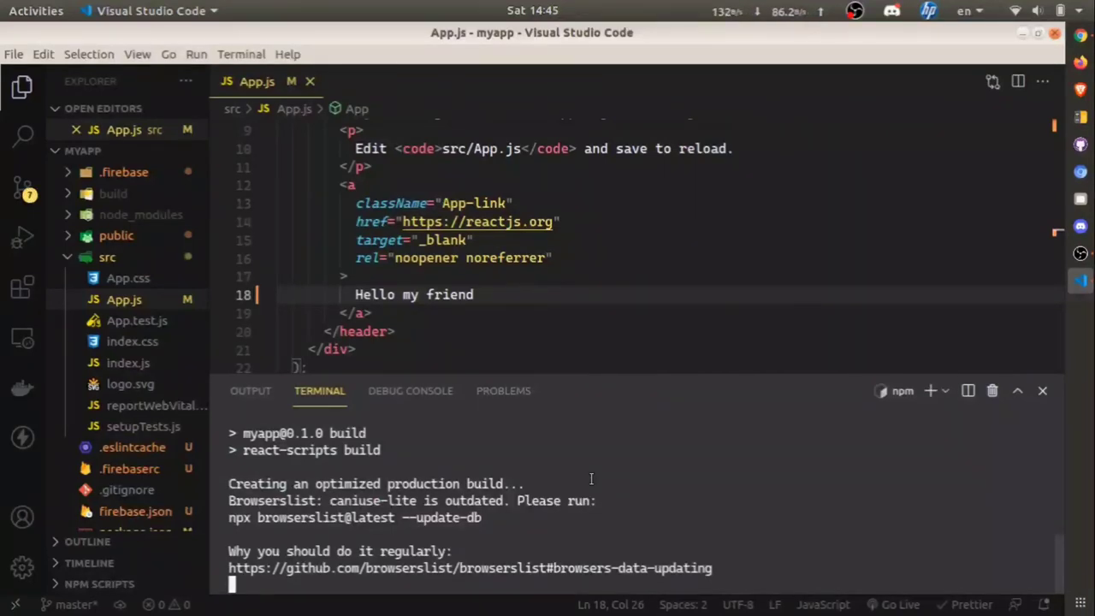
text(firebase de)
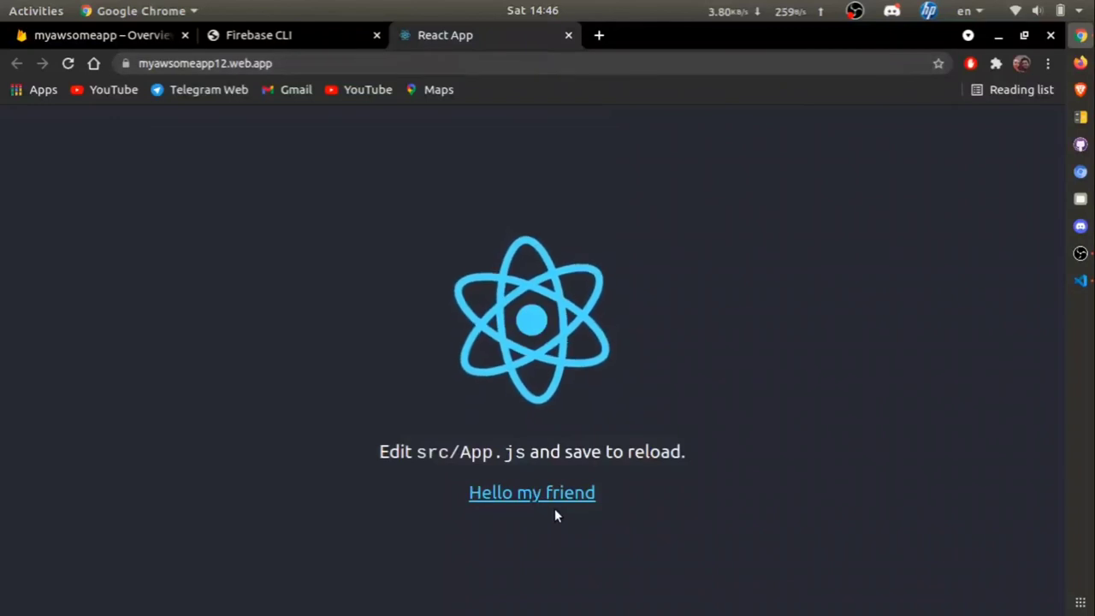
mouse_move(561, 505)
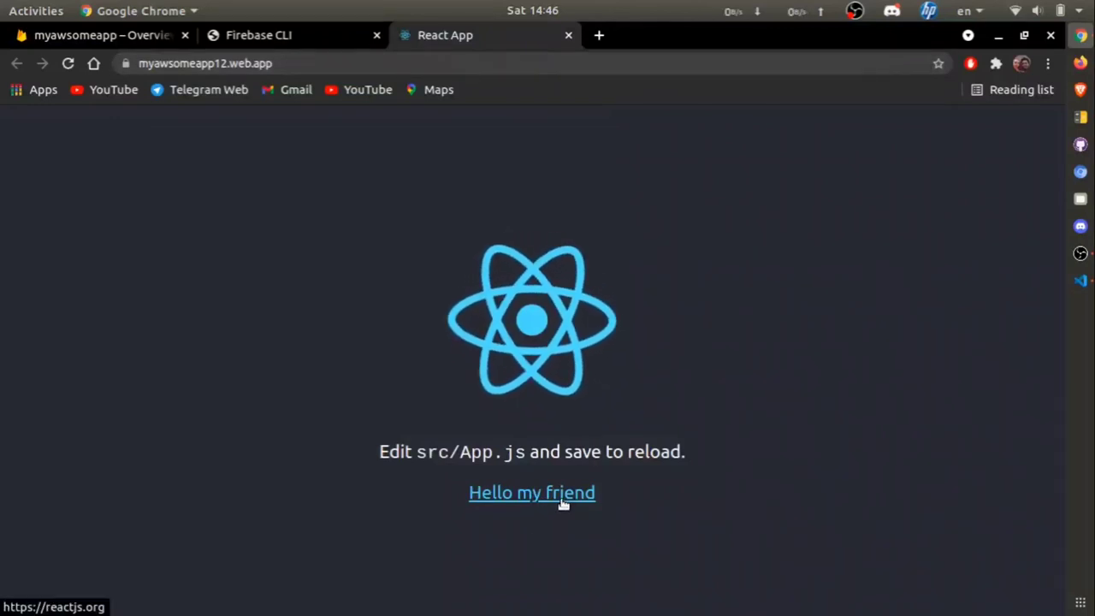
mouse_move(568, 64)
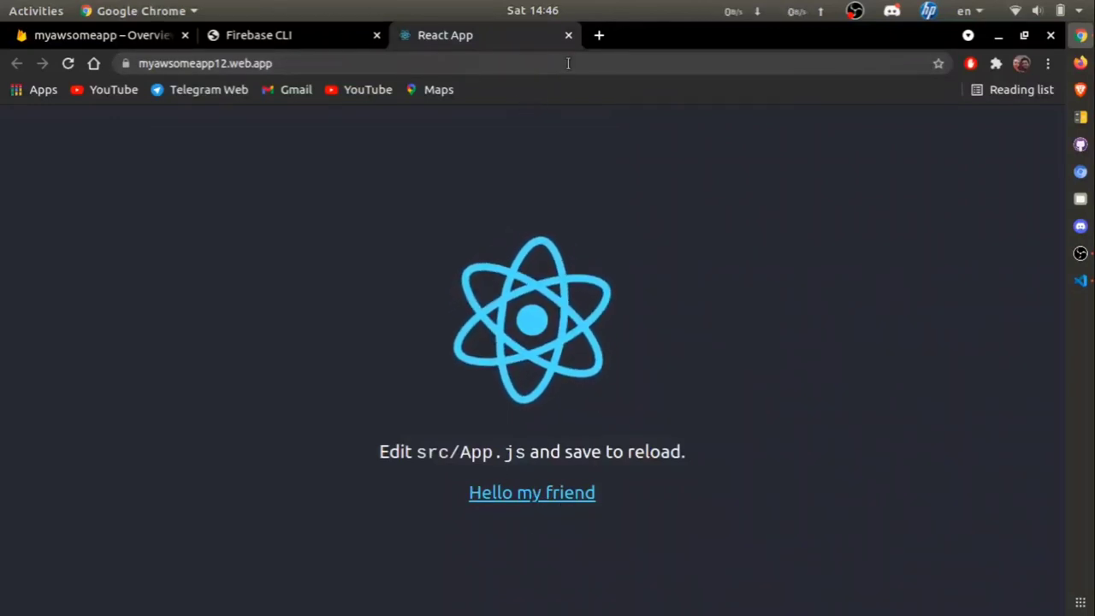